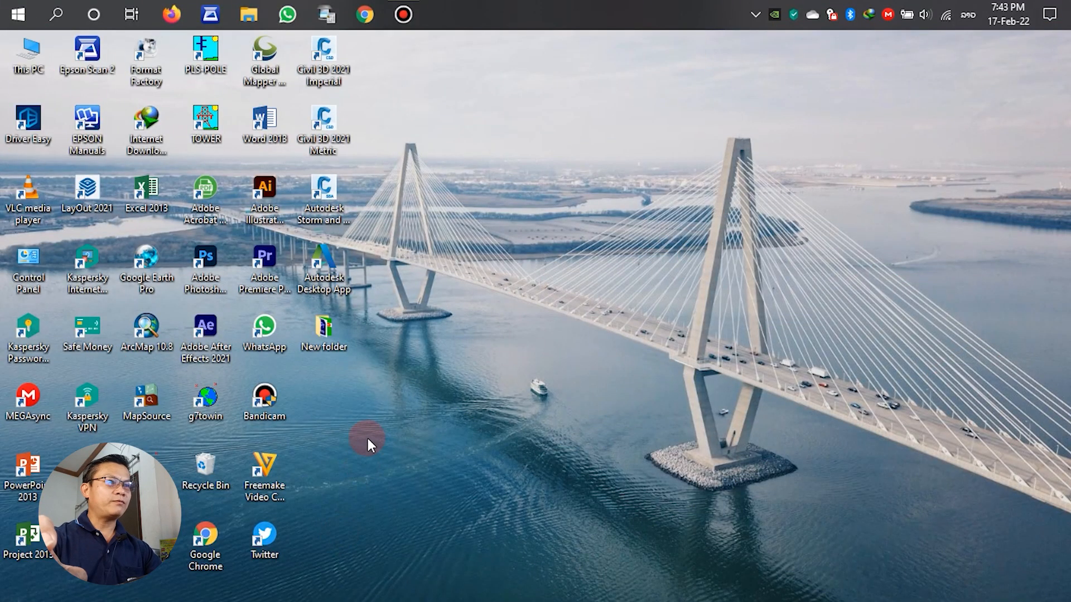
pyautogui.moveTo(264, 267)
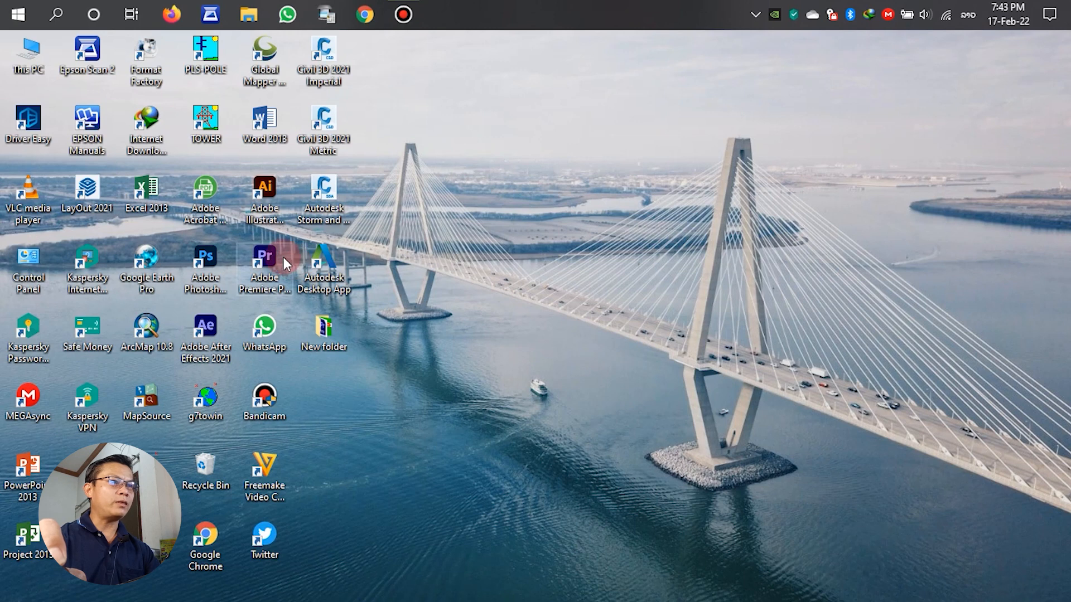
# - Launch Adobe Premiere Pro 2021 from its desktop shortcut
pyautogui.doubleClick(263, 260)
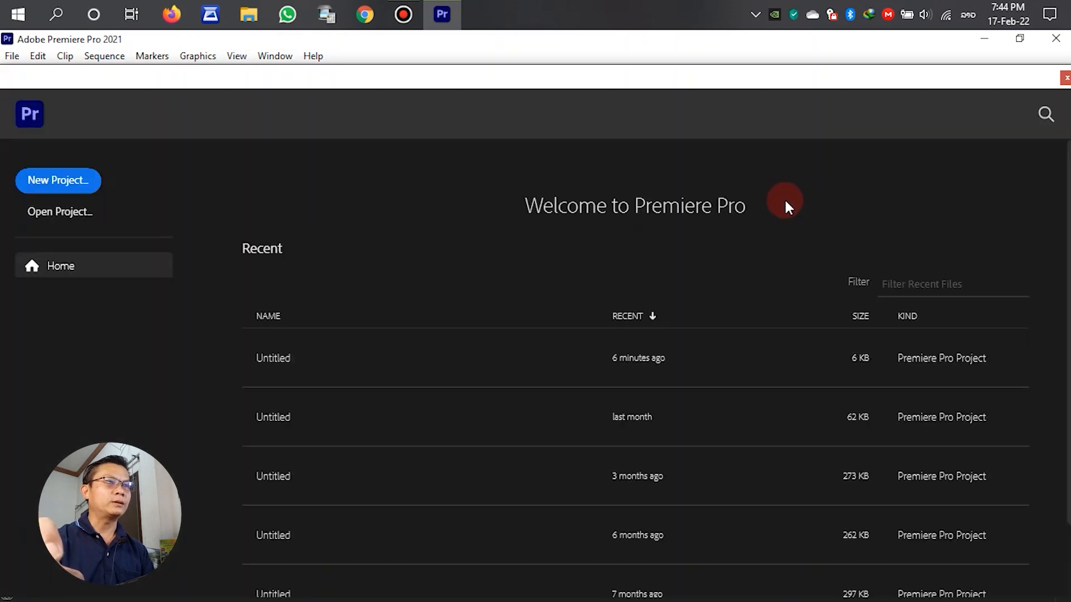
# - Create a new untitled project located in New folder on the Desktop
pyautogui.click(58, 181)
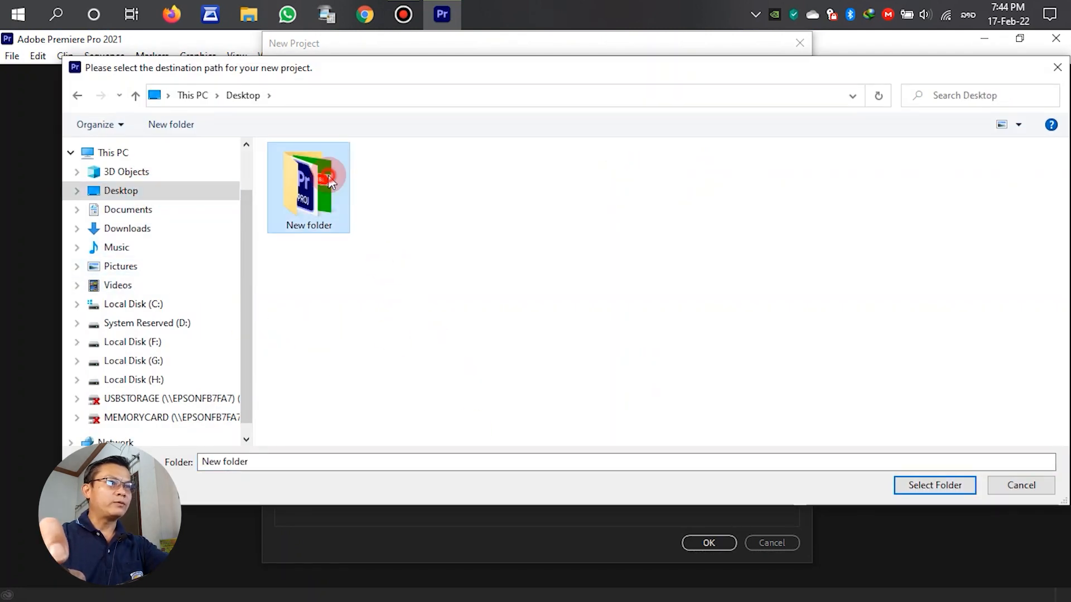
pyautogui.click(933, 486)
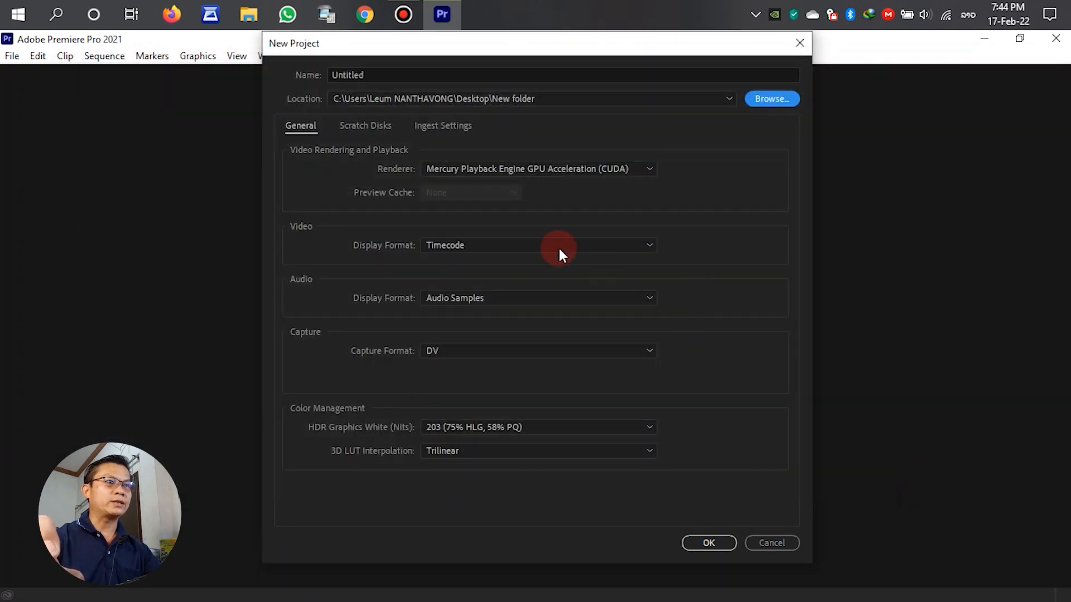
pyautogui.click(709, 543)
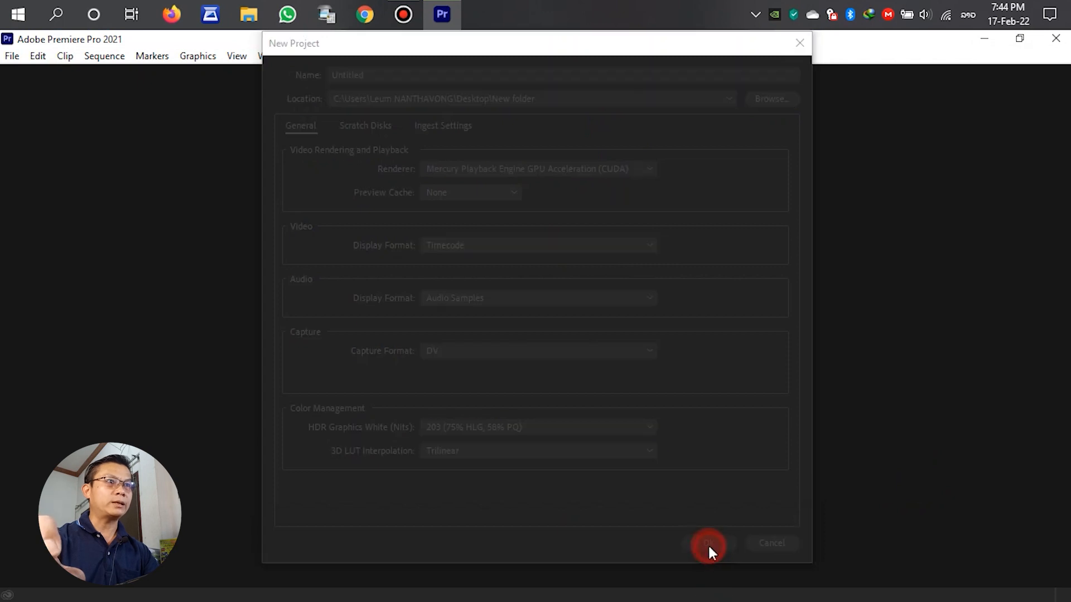
pyautogui.click(708, 543)
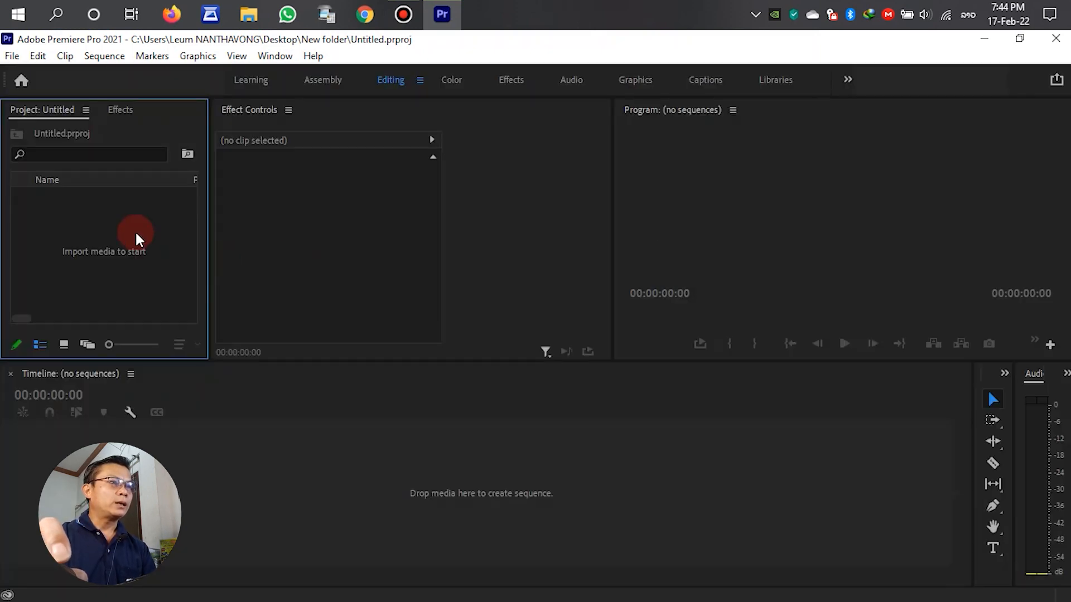
# - Add a new sequence from the Project panel and choose the AVCHD 1080p30 preset
pyautogui.rightClick(135, 235)
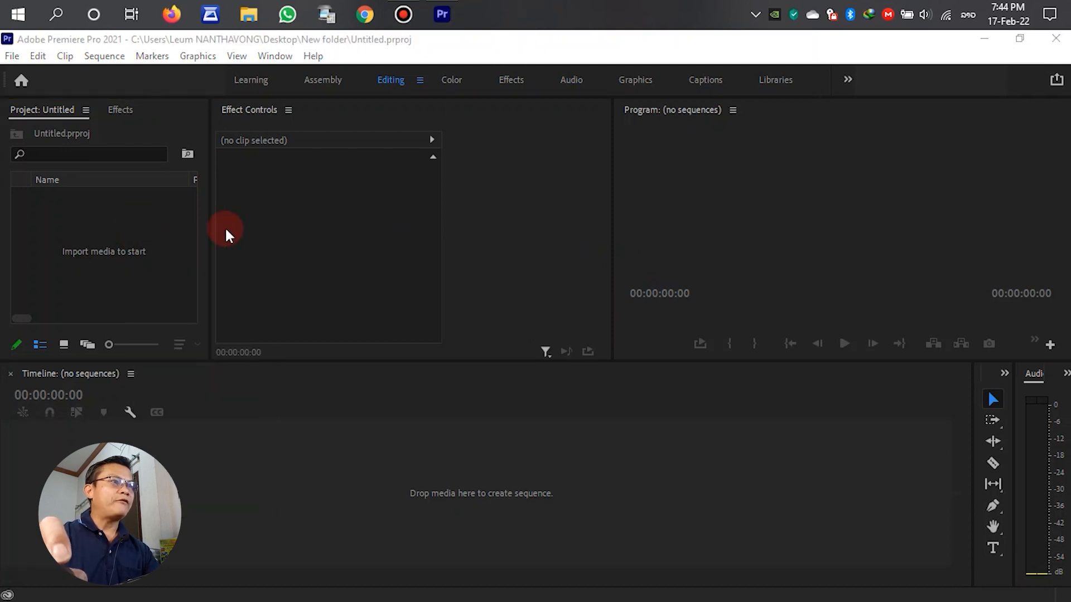
pyautogui.moveTo(135, 232)
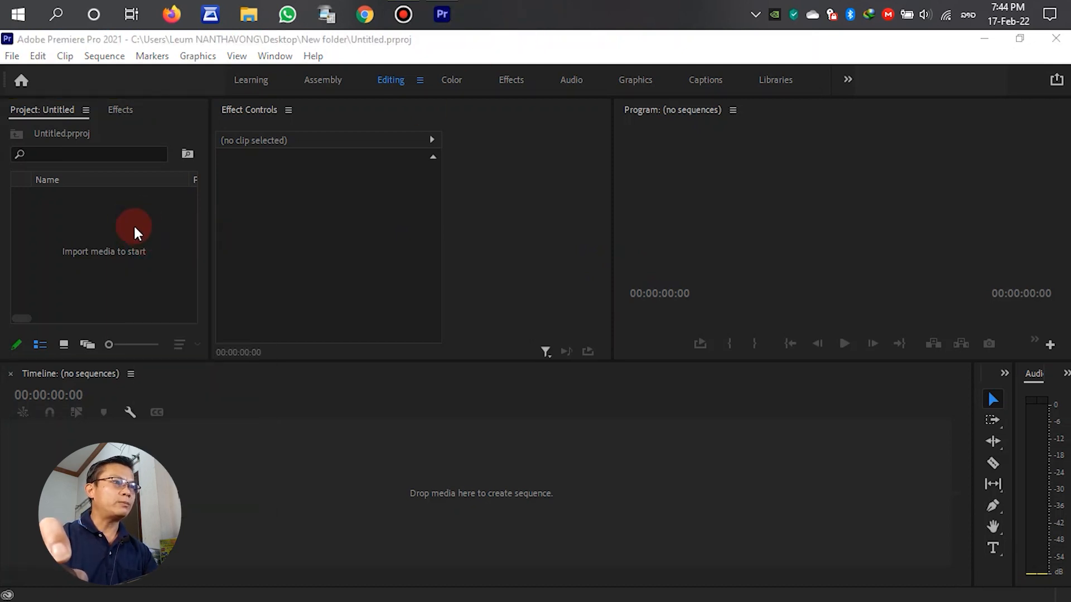
pyautogui.rightClick(134, 229)
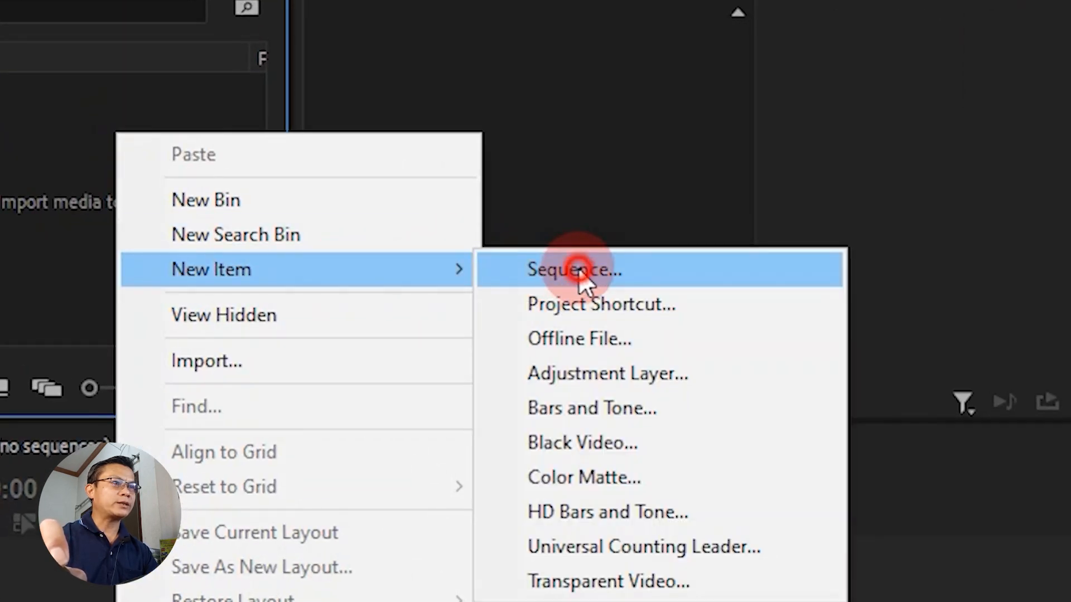
pyautogui.click(573, 269)
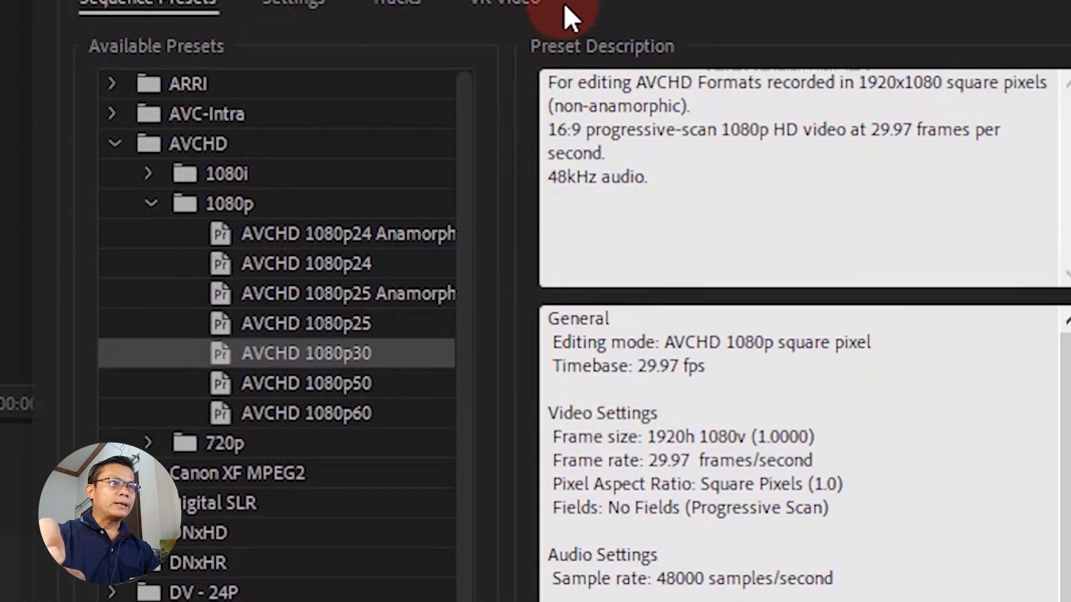
pyautogui.scroll(-3)
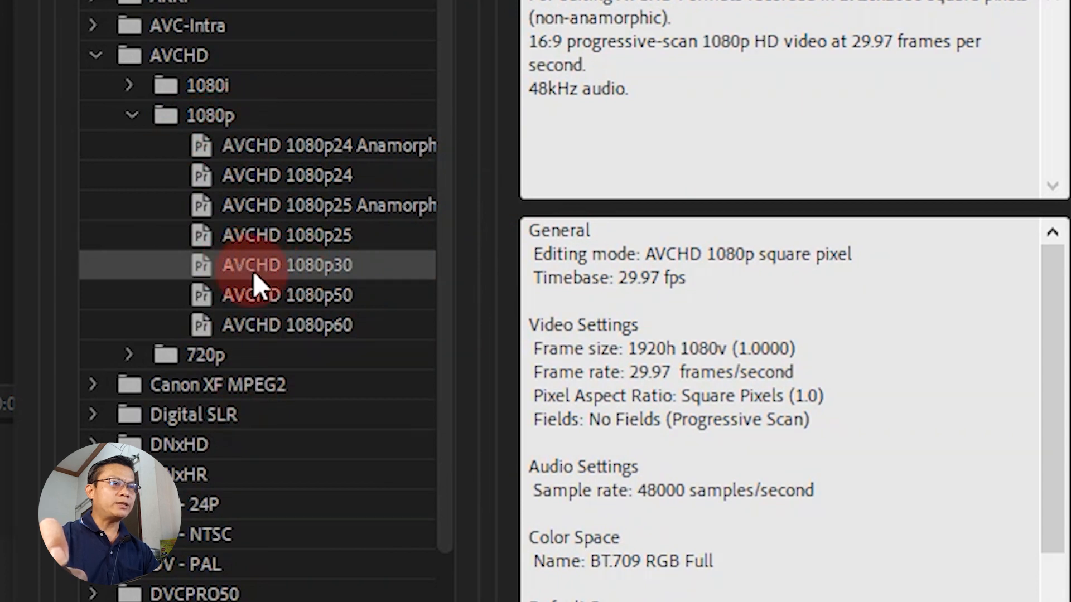
pyautogui.moveTo(325, 287)
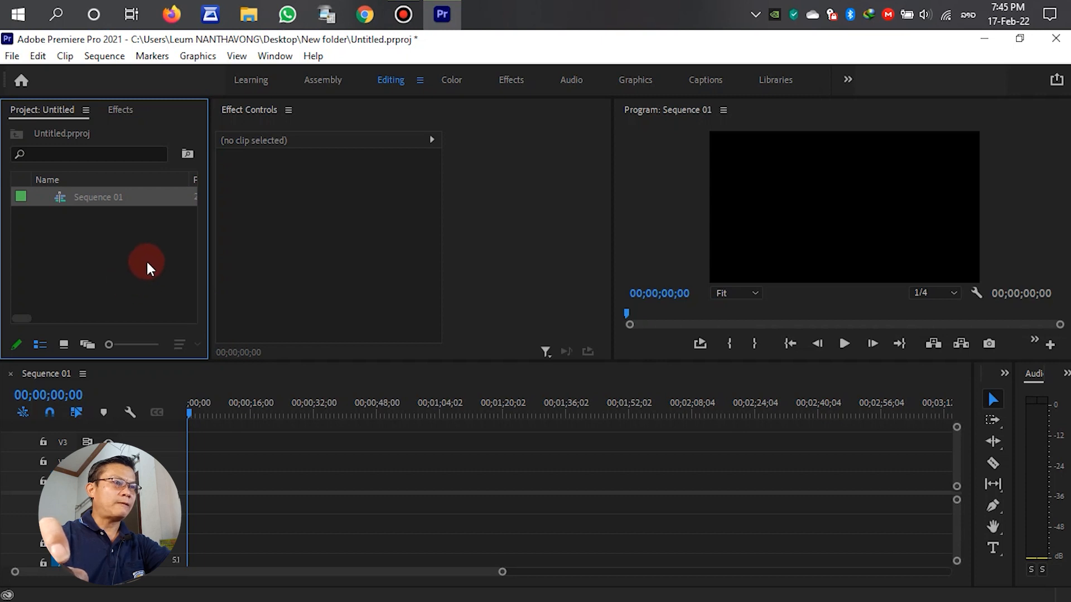
# - Create a bin named Video and import the green-screen subscribe button clip into it
pyautogui.rightClick(147, 267)
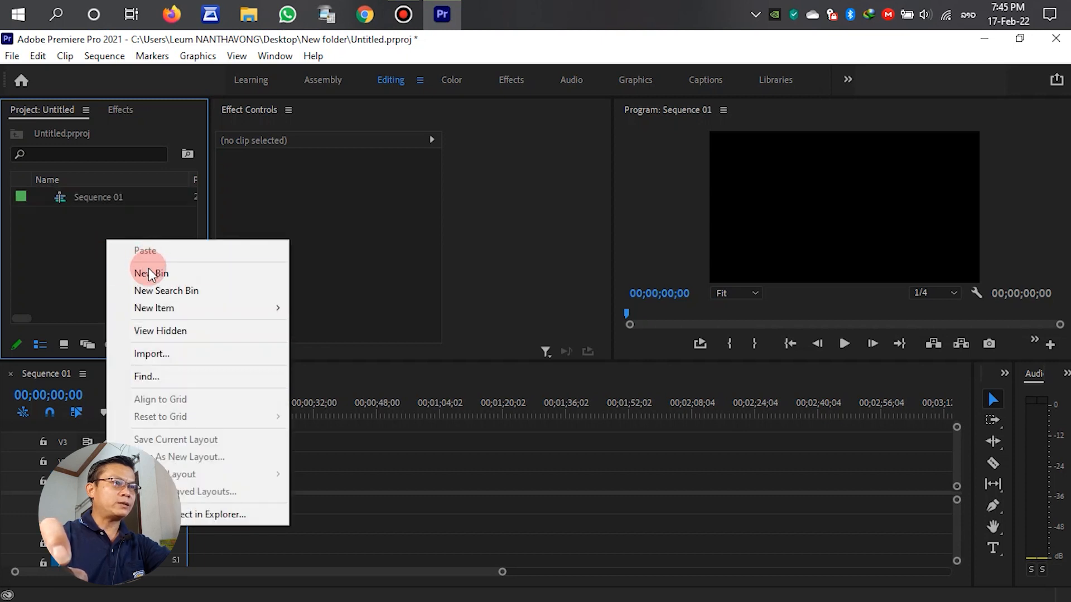
pyautogui.click(150, 273)
pyautogui.write('ວ')
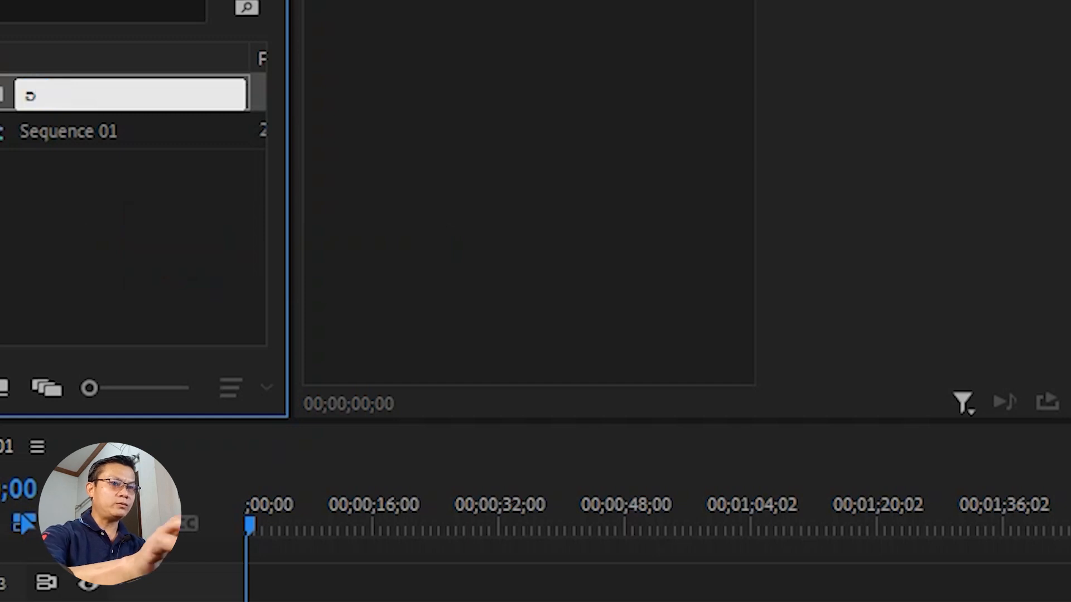
pyautogui.write('Video')
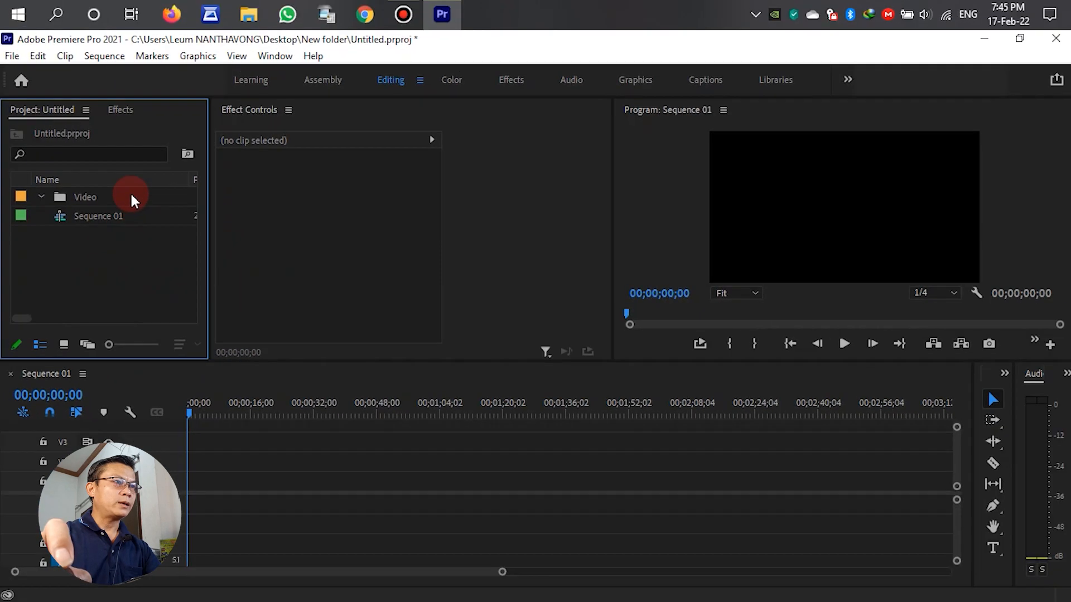
pyautogui.doubleClick(85, 196)
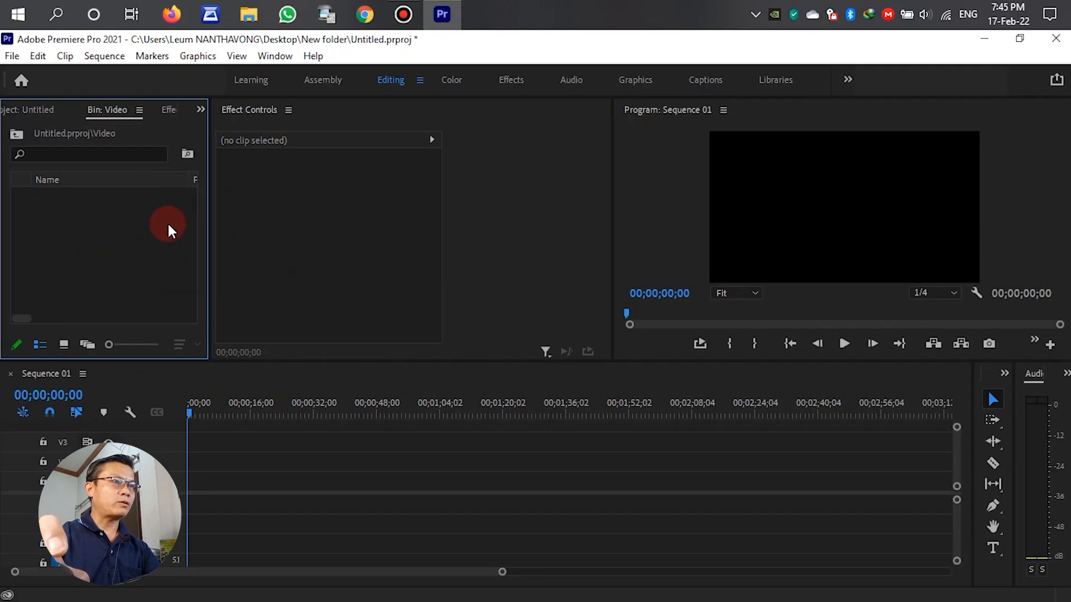
pyautogui.rightClick(170, 229)
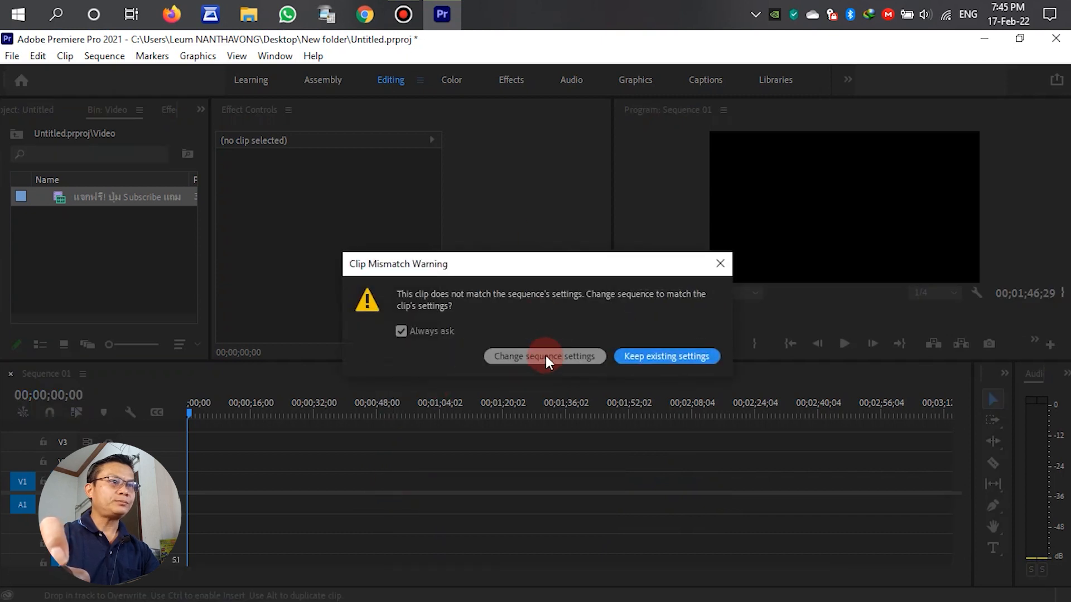
# - Change the sequence settings to match the clip and play back the button animation
pyautogui.click(544, 356)
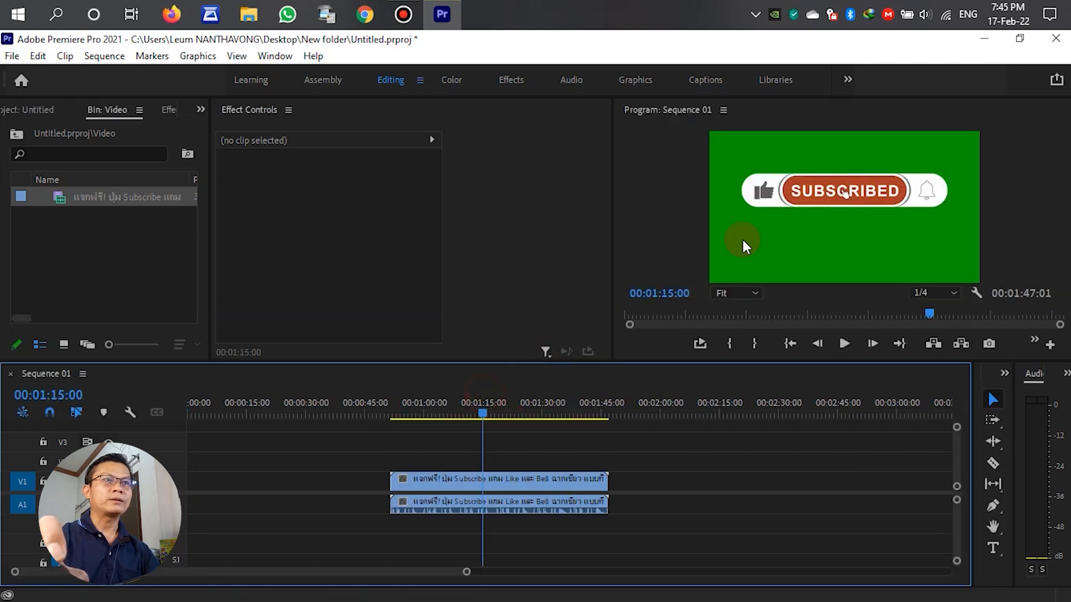
pyautogui.moveTo(801, 242)
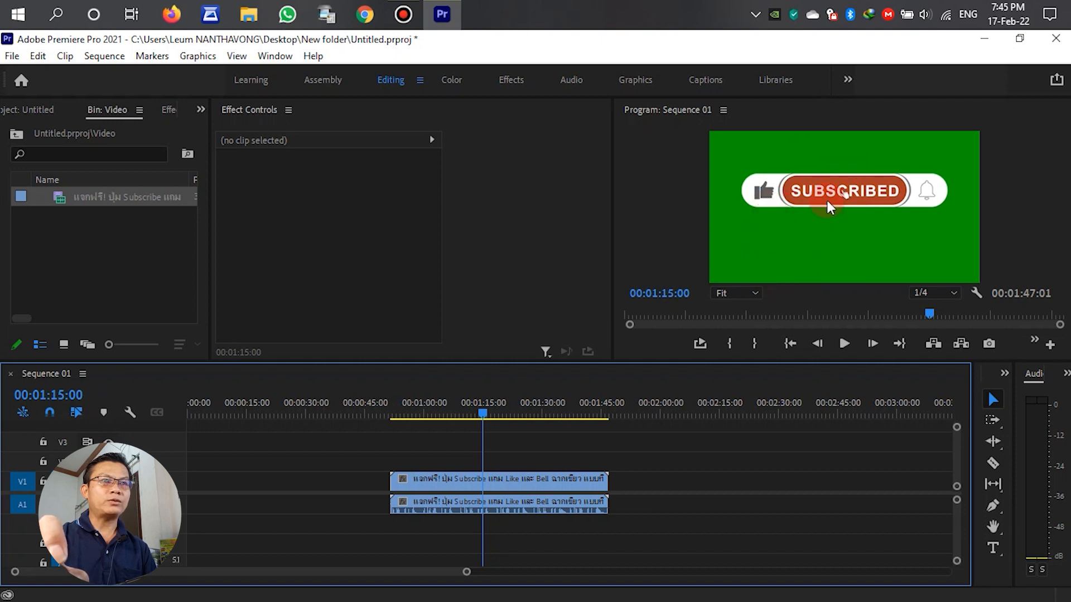
pyautogui.click(844, 344)
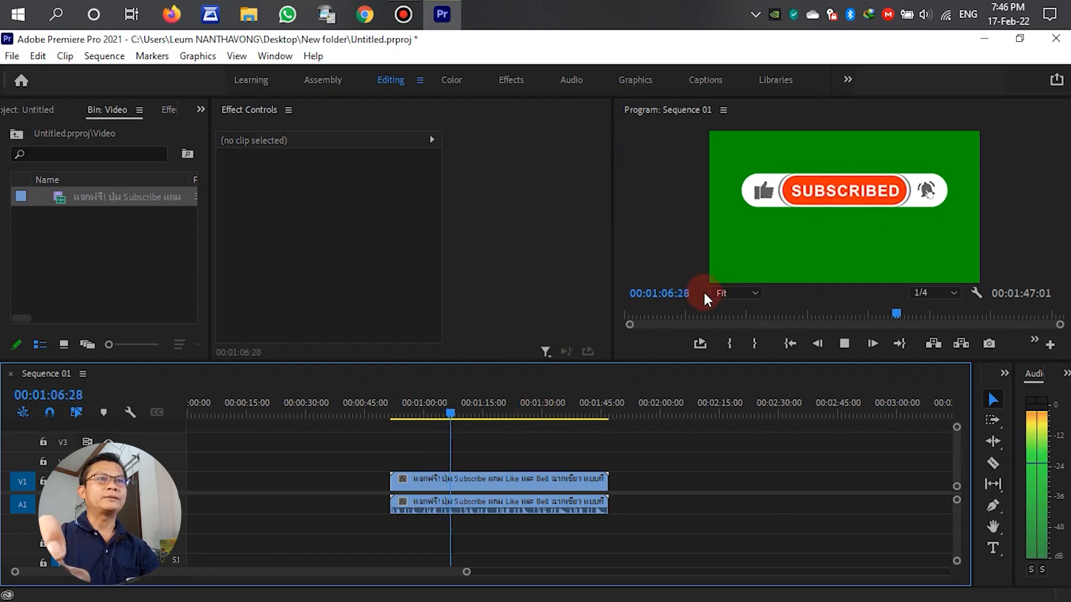
pyautogui.click(873, 344)
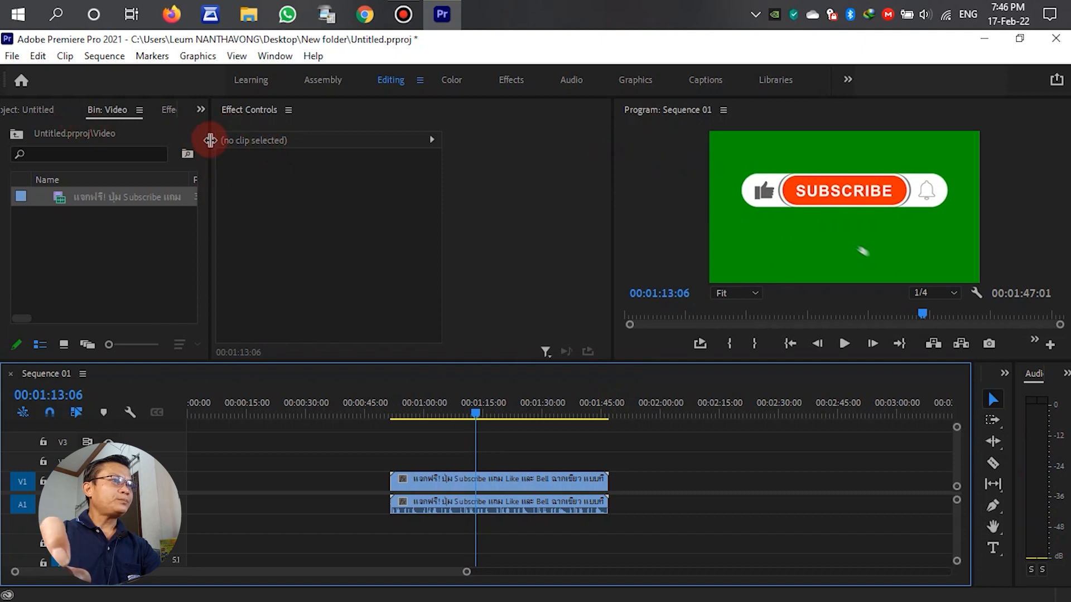
# - Find Ultra Key by searching 'ultra' in Effects and apply it to the subscribe clip
pyautogui.click(159, 110)
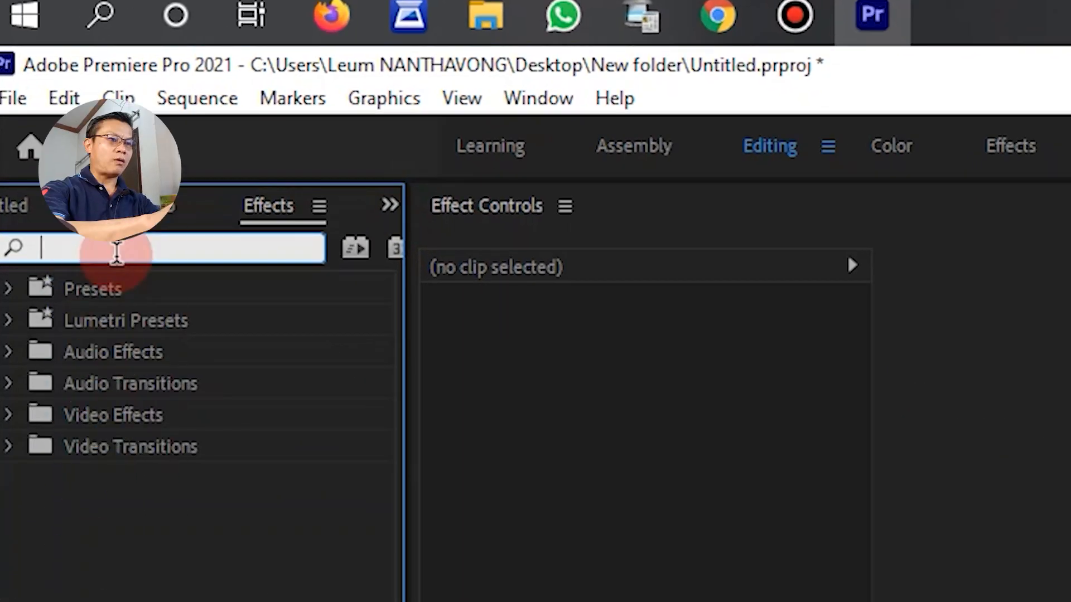
pyautogui.write('ultra')
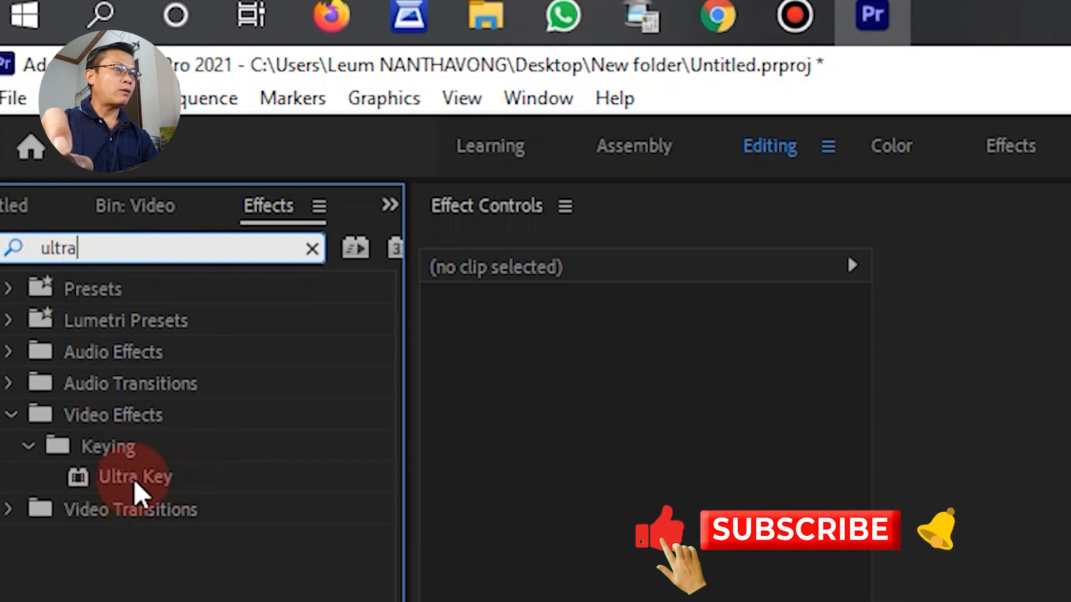
pyautogui.moveTo(300, 355)
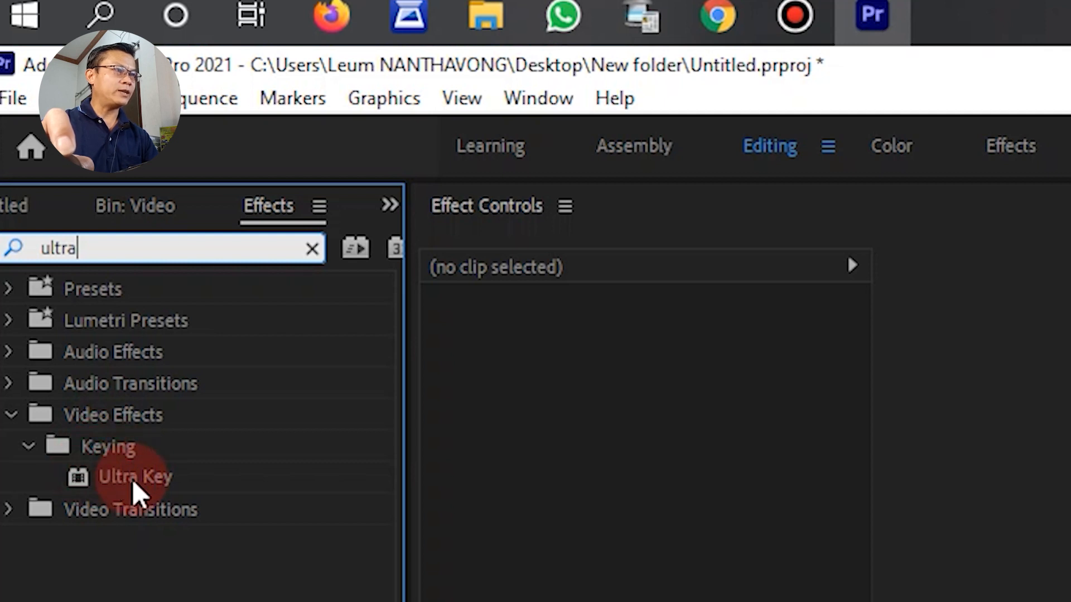
pyautogui.click(134, 477)
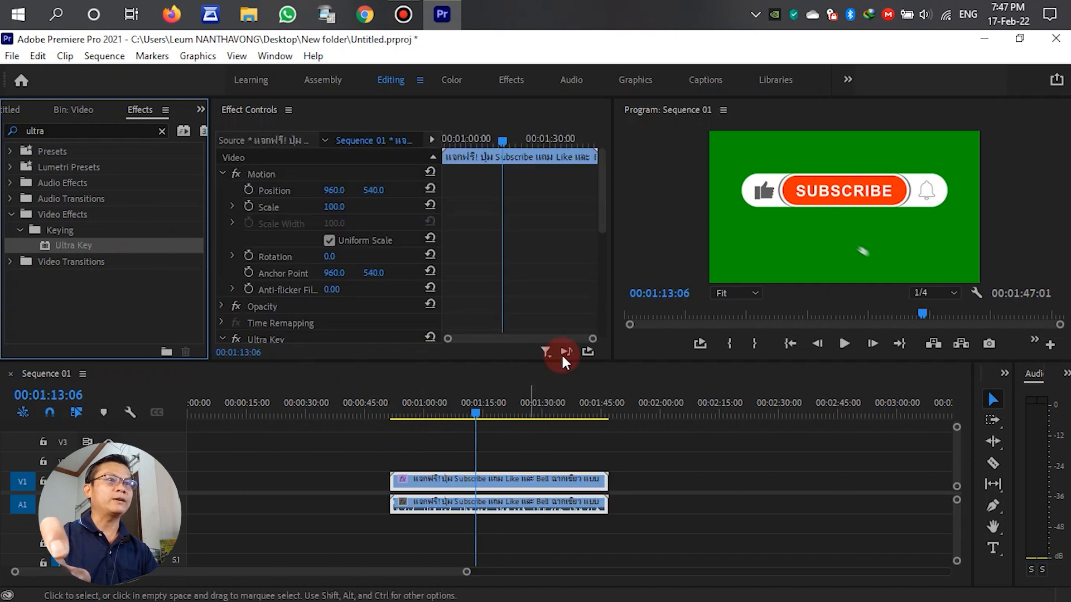
# - Sample the green background as the Ultra Key colour and scrub to check the keyed button
pyautogui.scroll(-3)
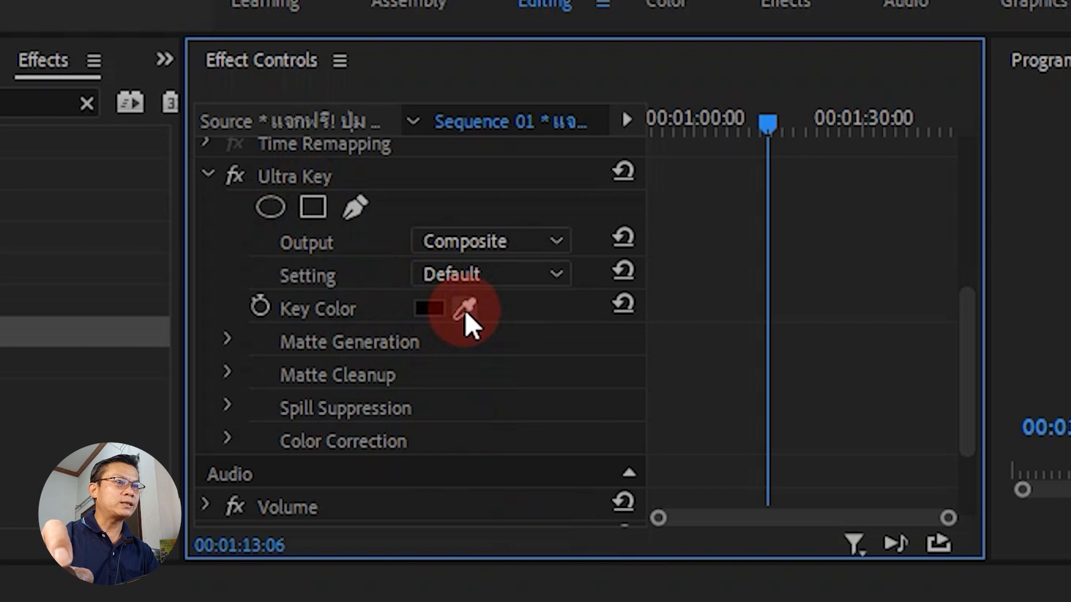
pyautogui.click(471, 309)
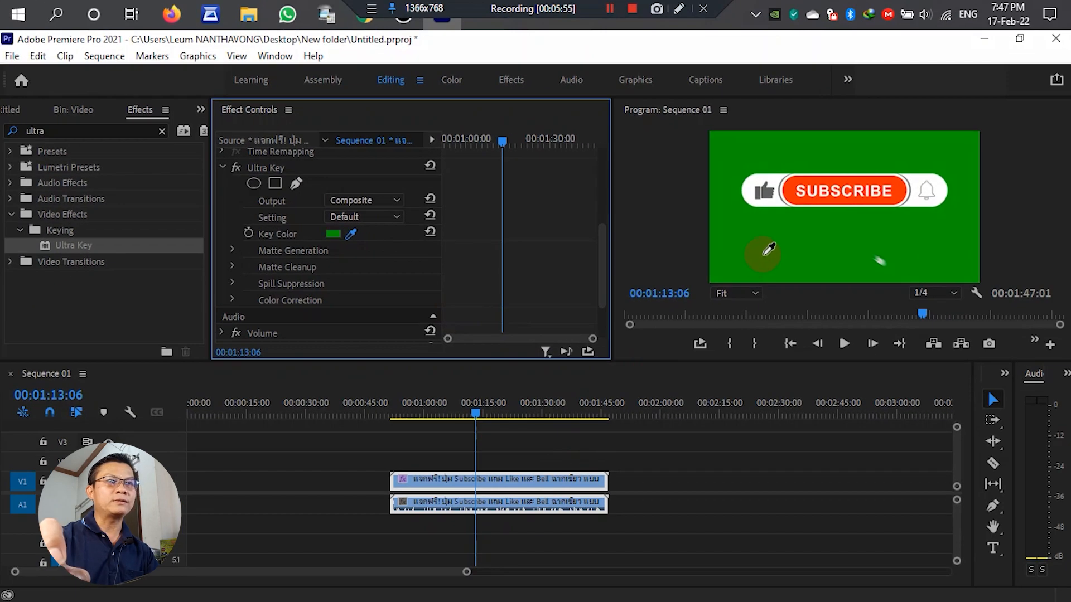
pyautogui.moveTo(840, 157)
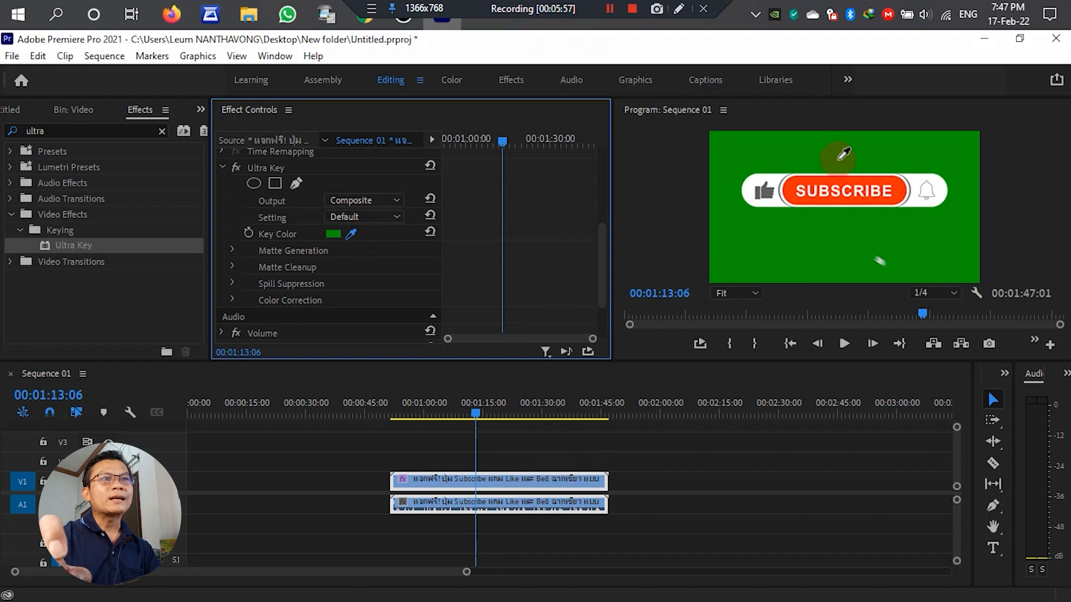
pyautogui.moveTo(788, 267)
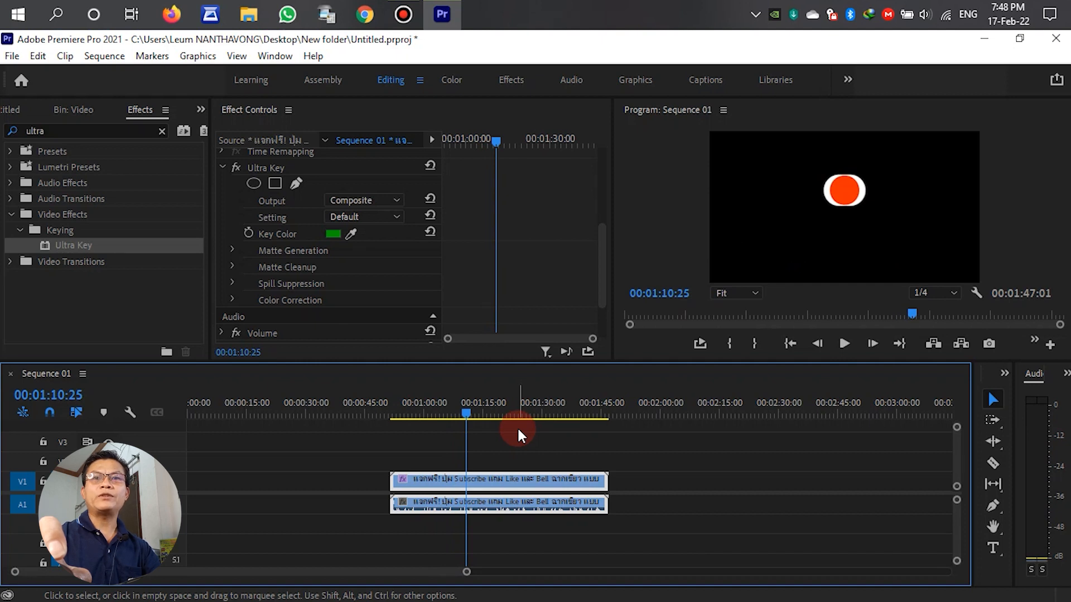
pyautogui.moveTo(519, 479); pyautogui.dragTo(516, 461)
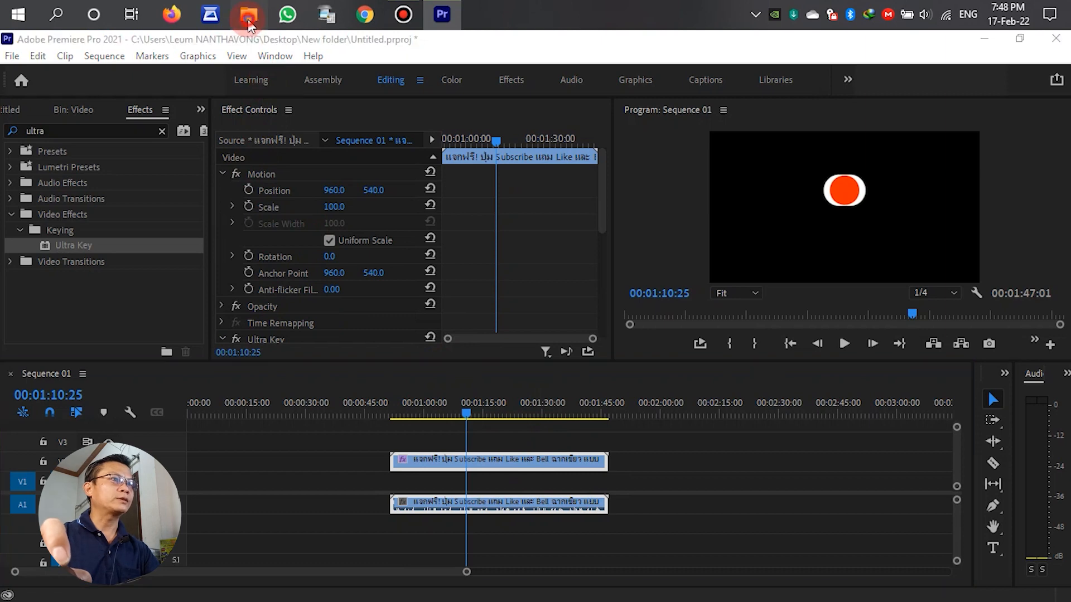
# - Browse to Local Disk (G:) > GL VDO in File Explorer and pick the 1.avi dog video
pyautogui.click(248, 13)
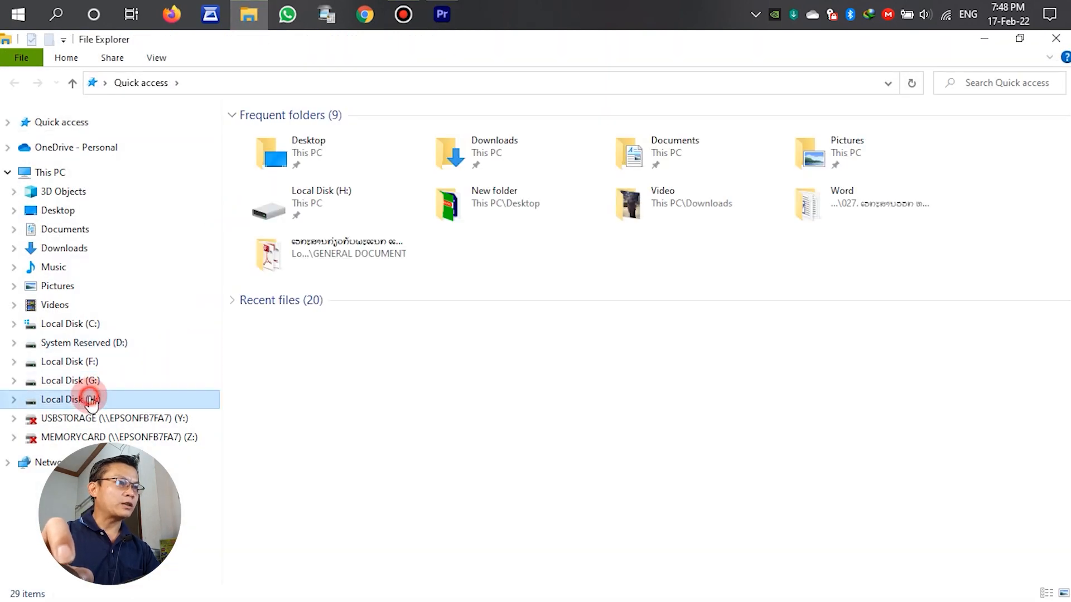
pyautogui.doubleClick(68, 404)
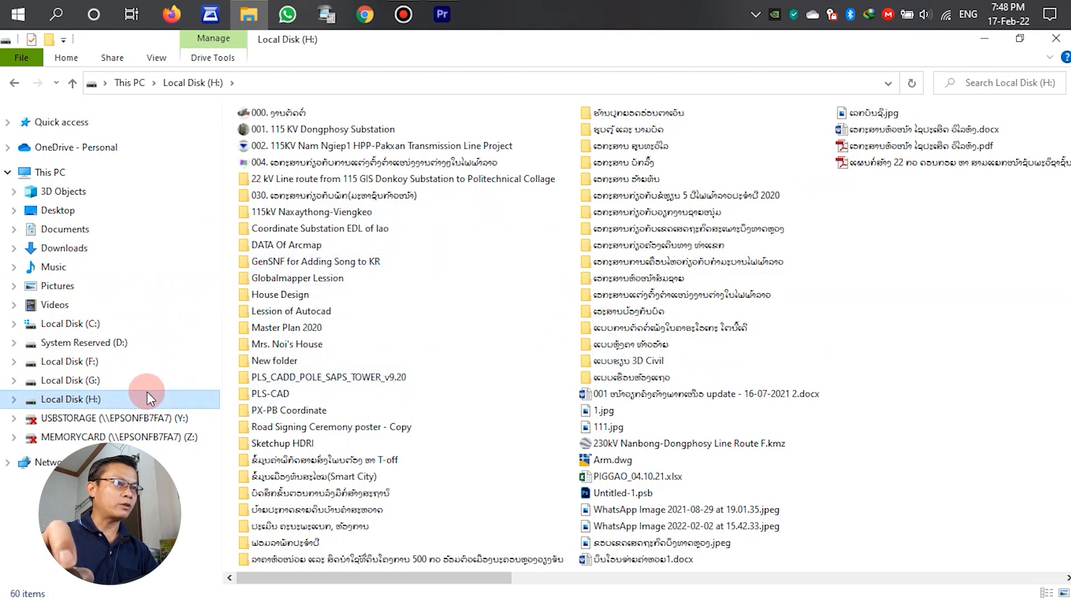
pyautogui.click(69, 380)
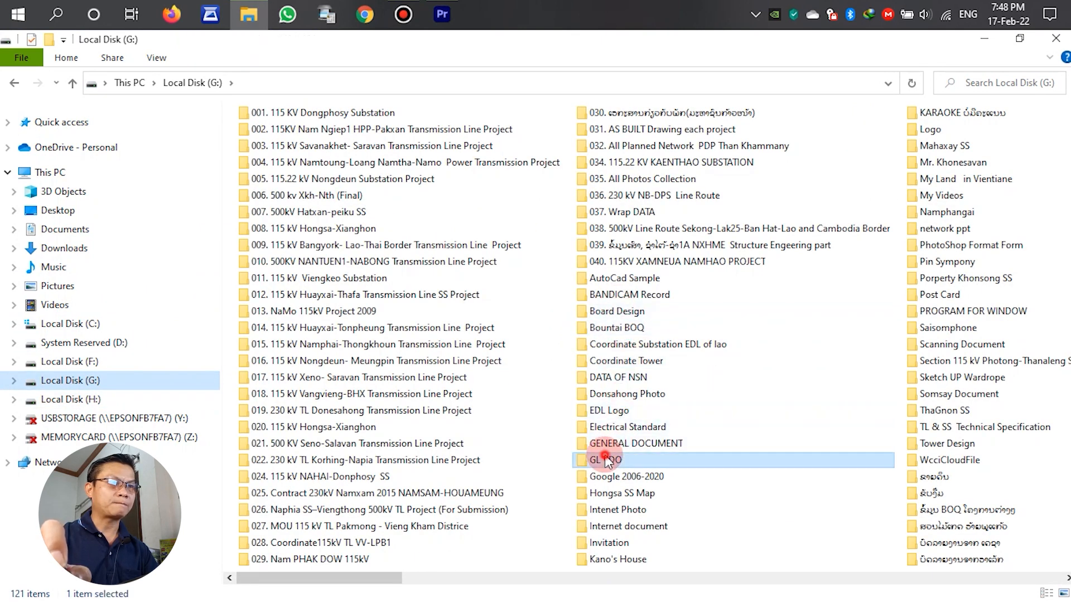
pyautogui.doubleClick(603, 459)
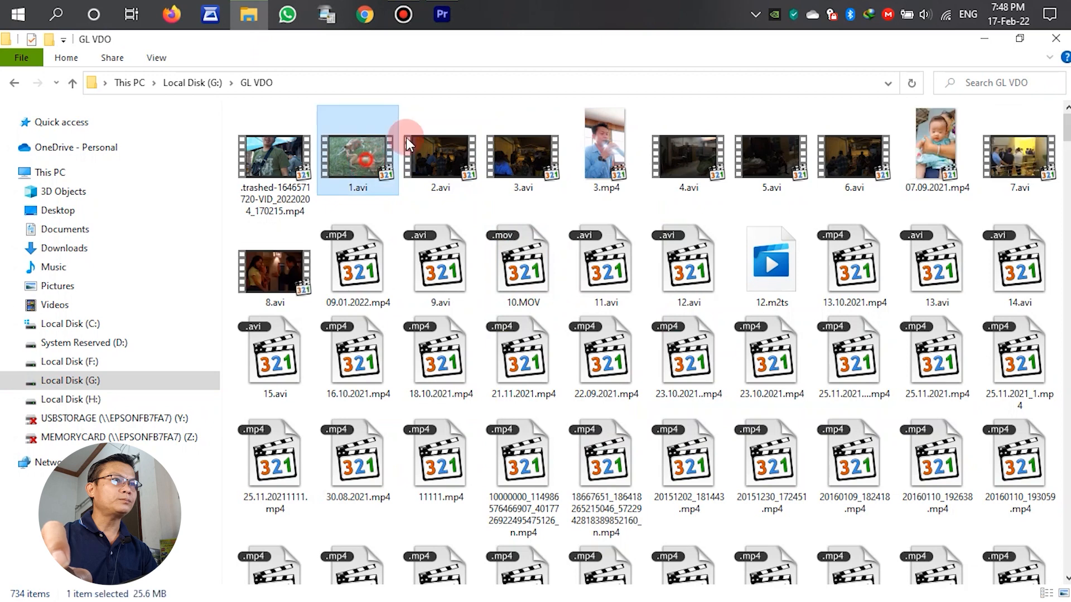
pyautogui.click(442, 13)
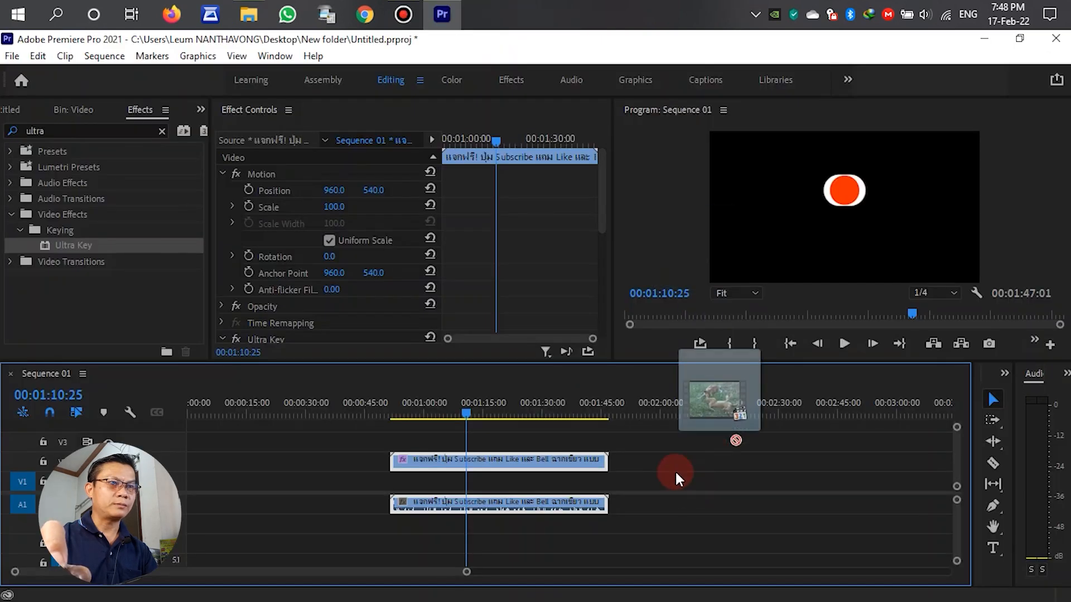
# - Drop 1.avi onto V1 beneath the subscribe clip and scrub frames to check the overlay
pyautogui.moveTo(717, 390); pyautogui.dragTo(728, 489)
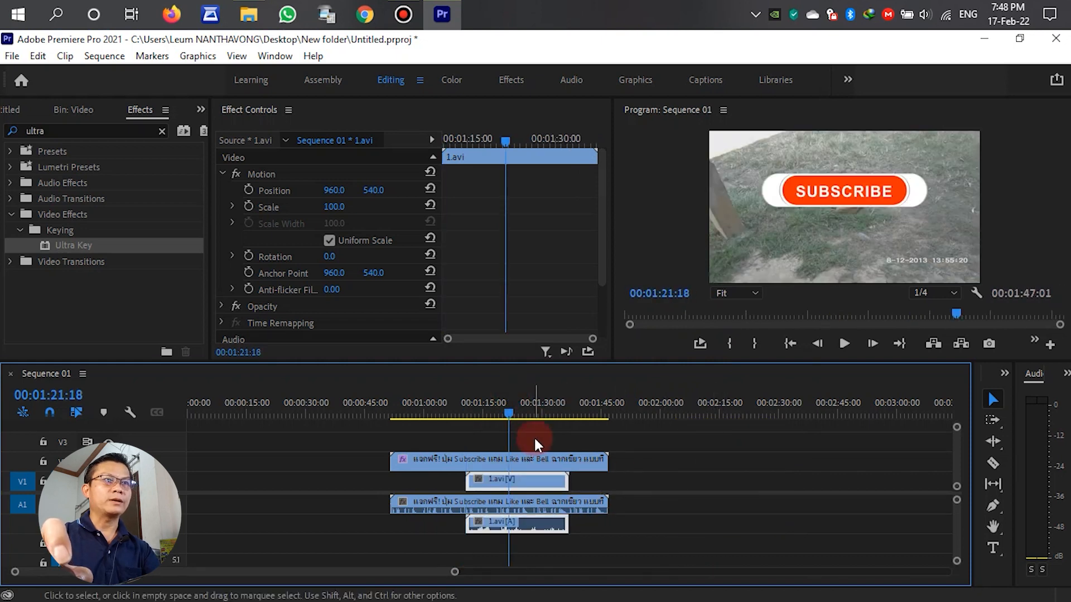
pyautogui.click(843, 344)
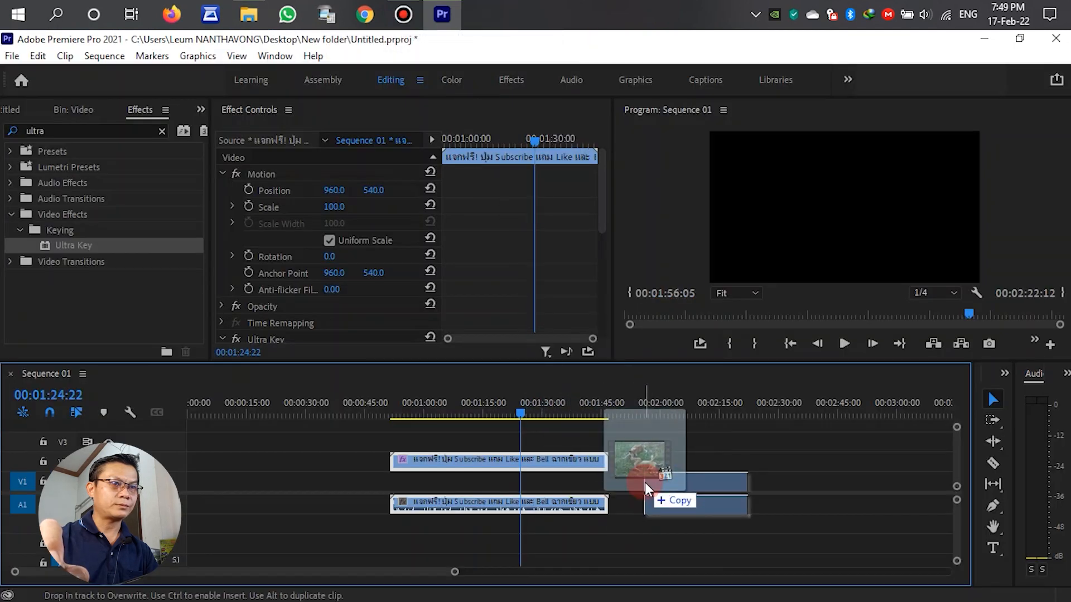
pyautogui.moveTo(642, 461); pyautogui.dragTo(695, 505)
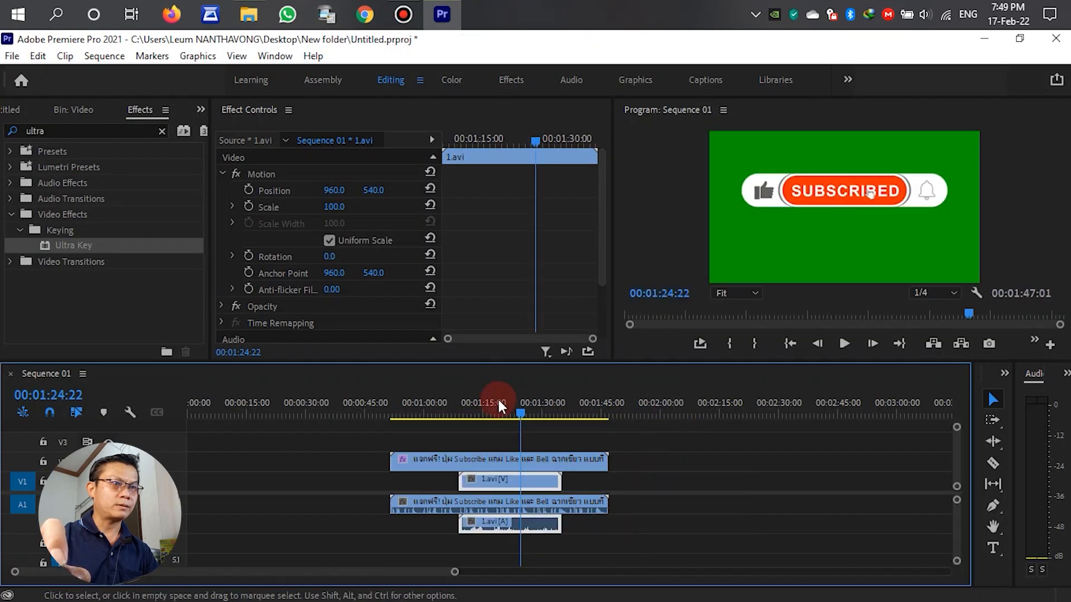
pyautogui.click(495, 412)
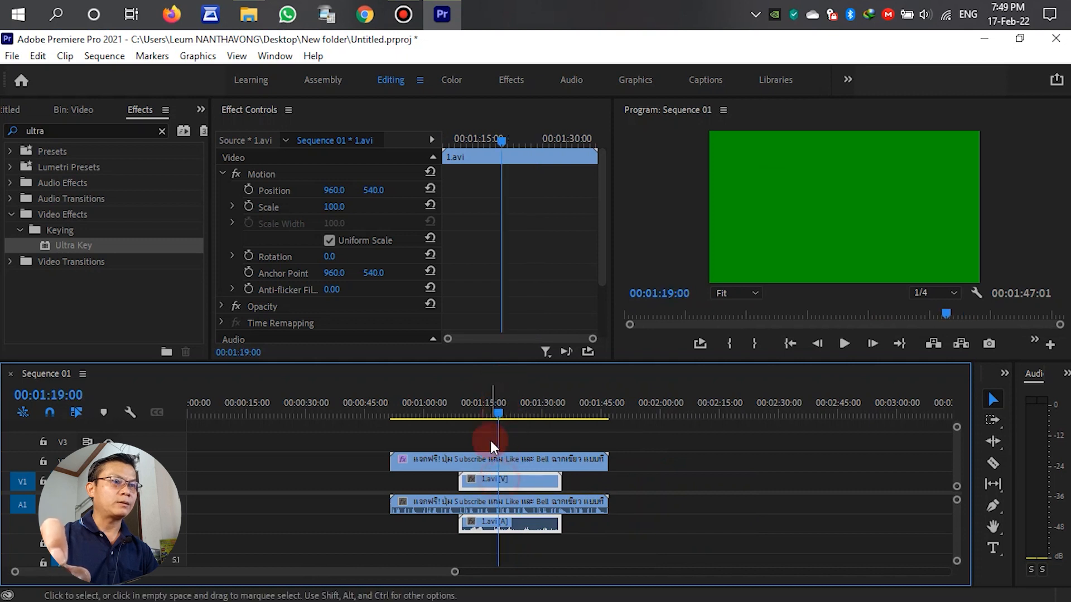
pyautogui.click(499, 459)
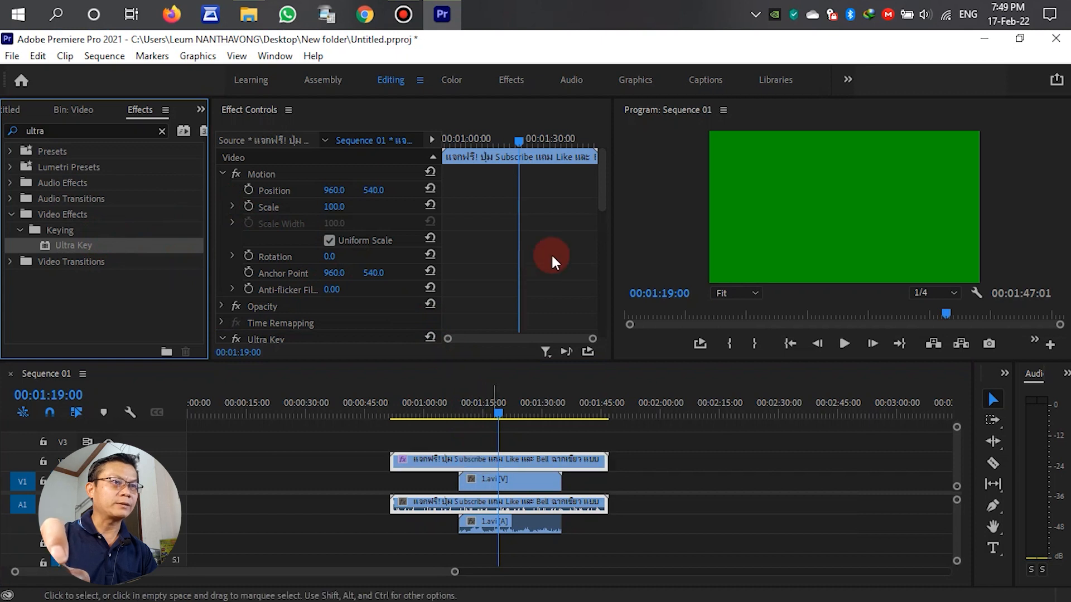
pyautogui.scroll(-3)
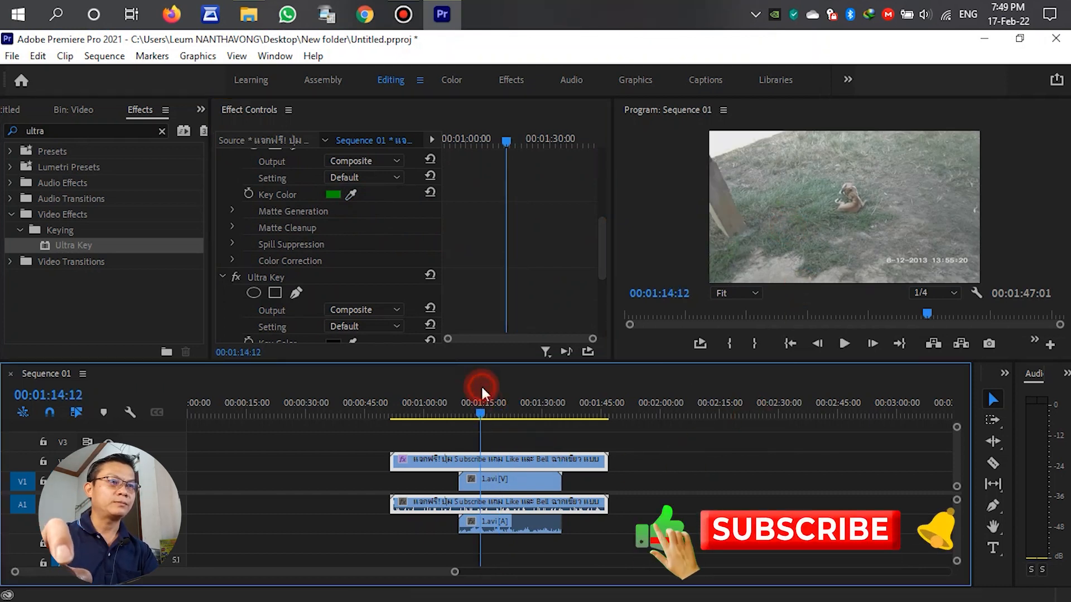
# - Play and pause the preview to land on a frame showing the button over the dog
pyautogui.click(844, 344)
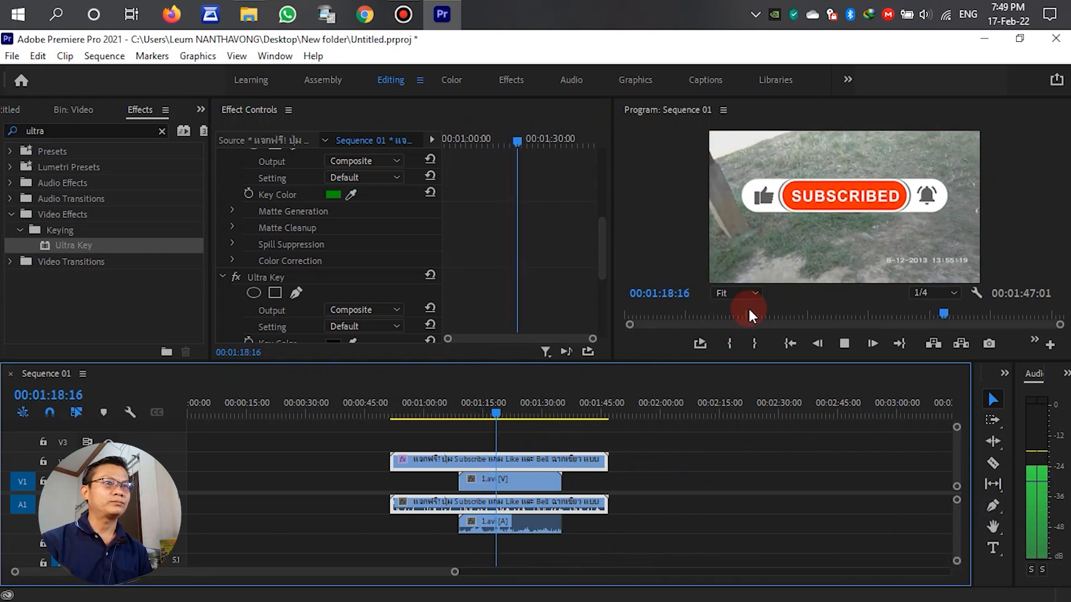
pyautogui.click(873, 345)
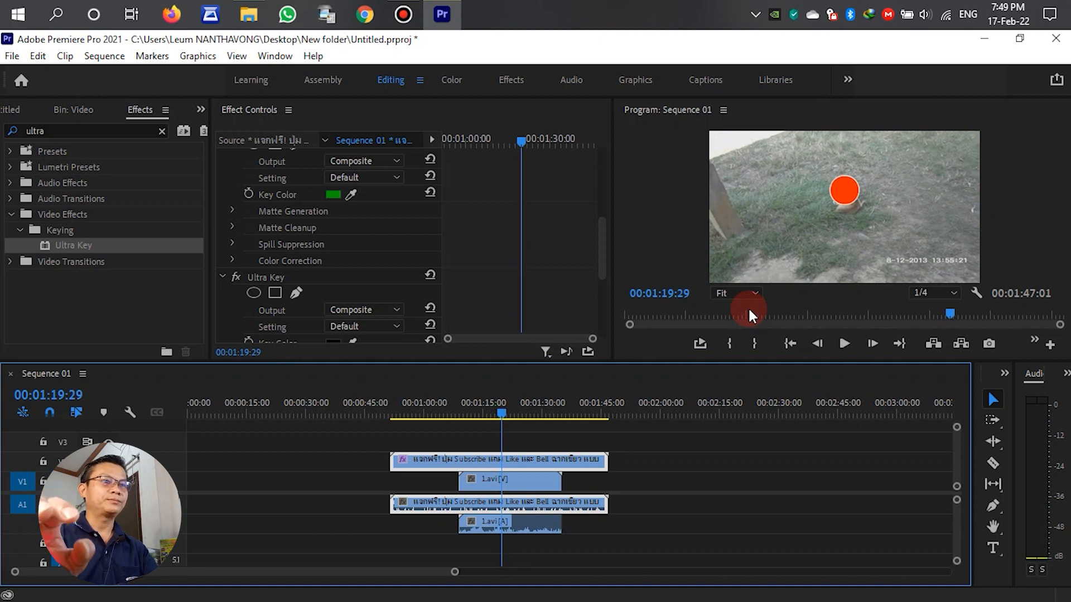
pyautogui.click(844, 344)
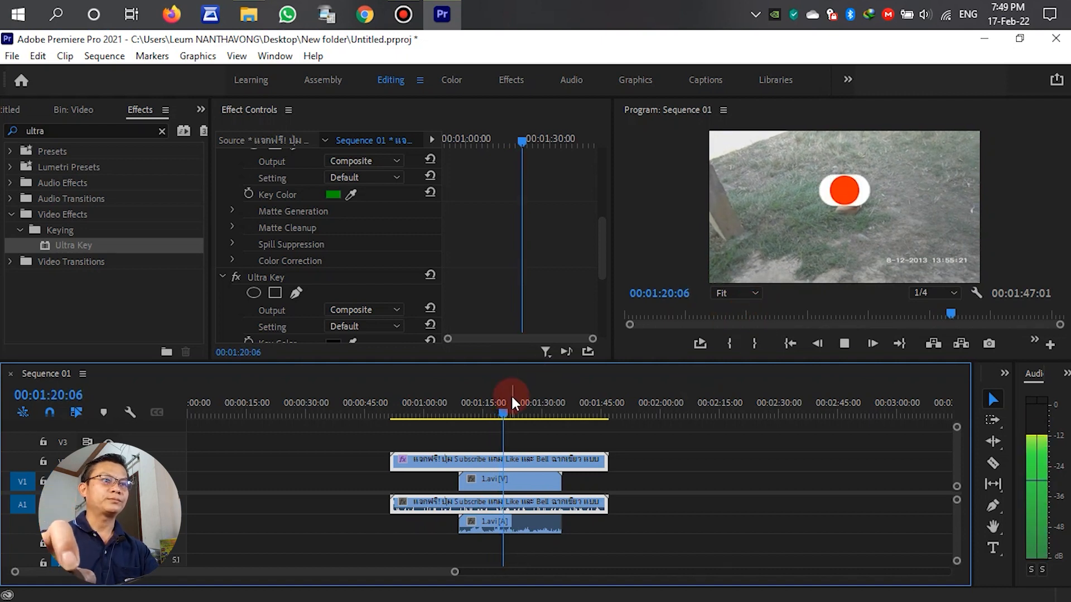
pyautogui.click(499, 480)
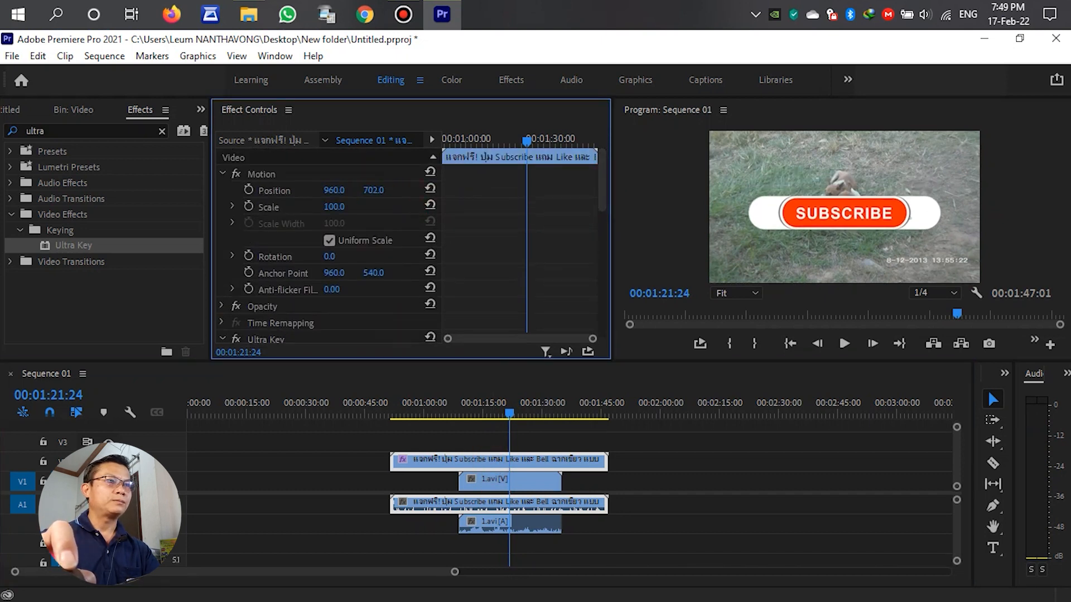
# - Set the subscribe clip's Scale to 63 and Position to 799, 719 over the dog
pyautogui.moveTo(333, 207); pyautogui.dragTo(352, 206)
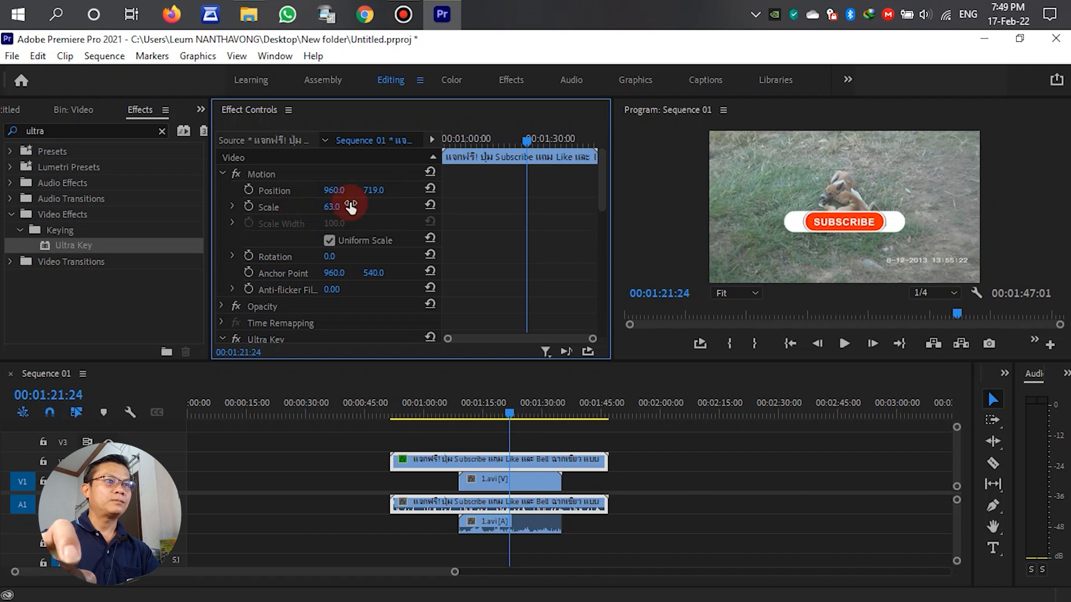
pyautogui.moveTo(334, 190); pyautogui.dragTo(294, 189)
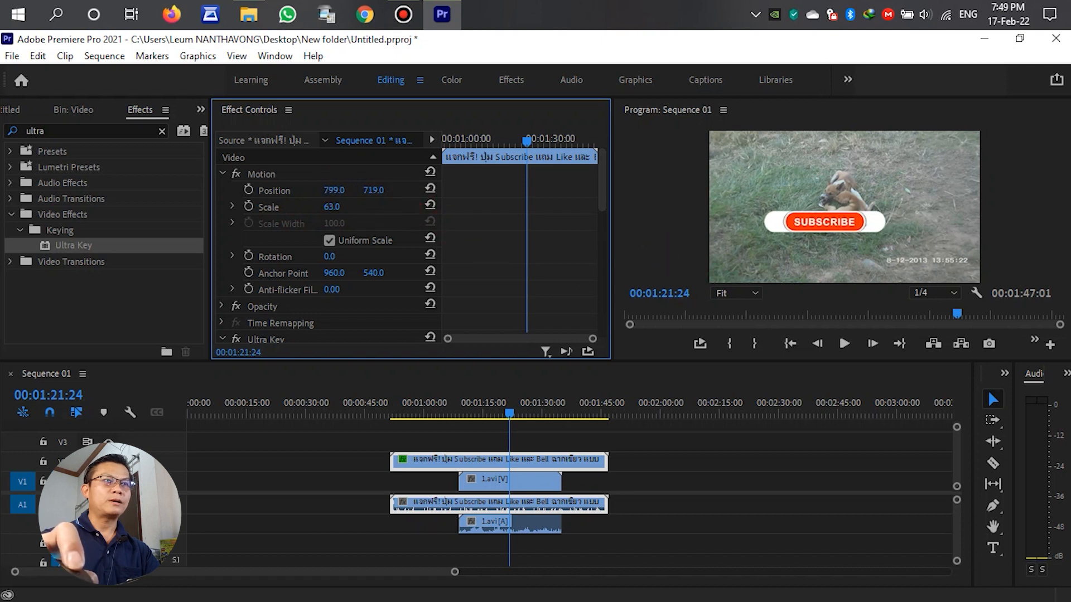